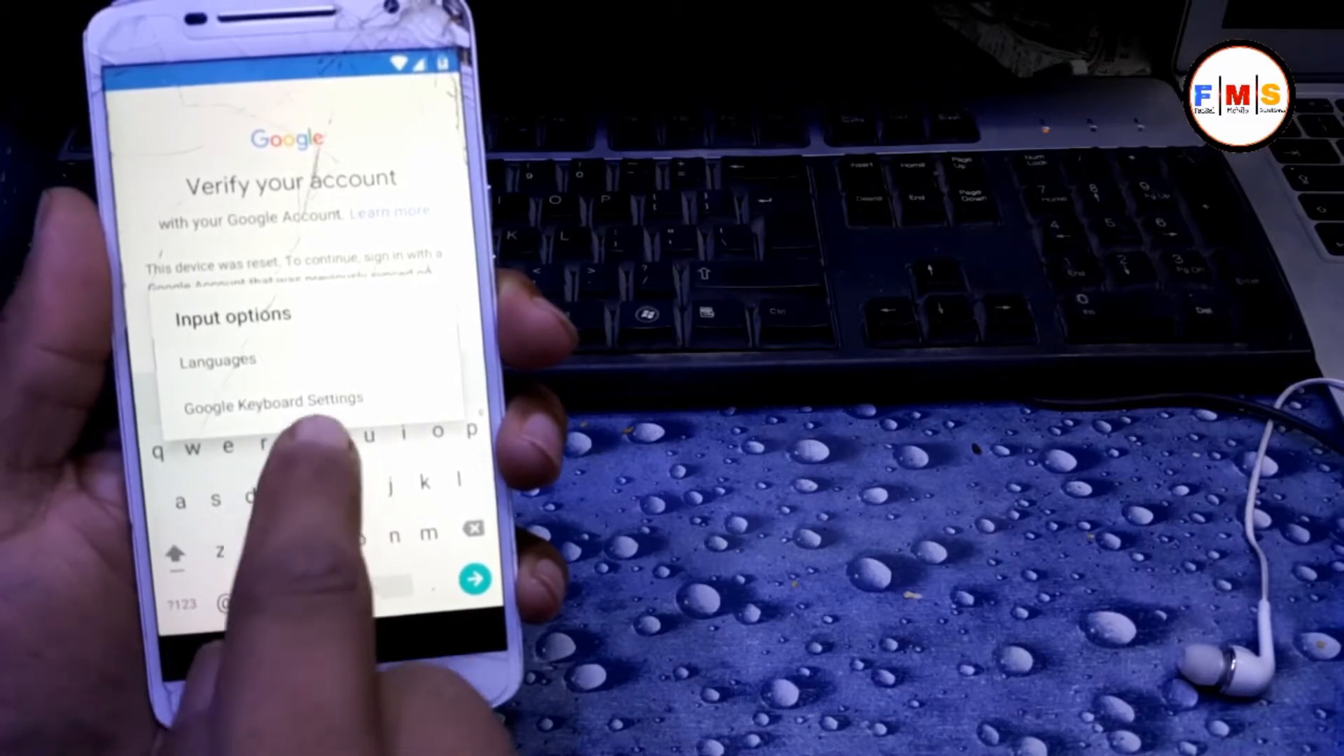
- From keyboard settings' personal dictionary, select the word 'fghhh' and bring up its share/more actions
click(272, 401)
text(fghhh)
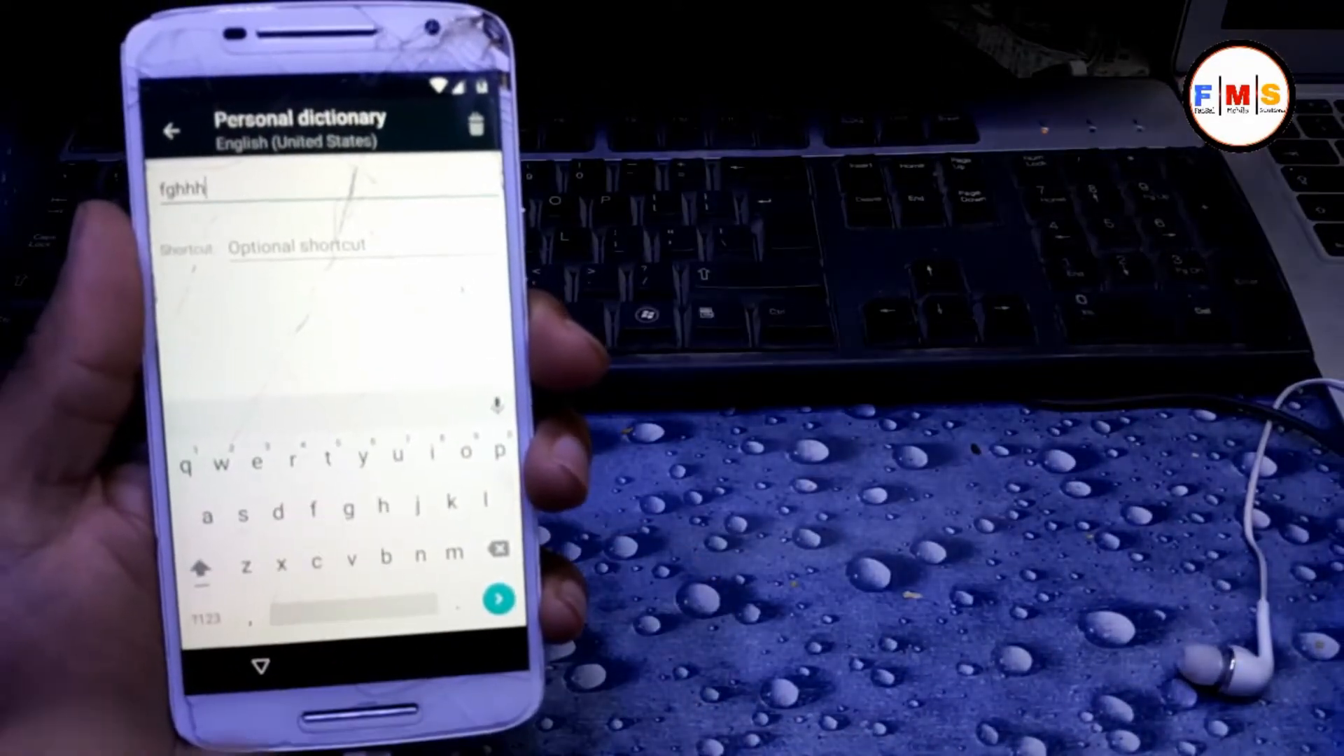
double_click(183, 188)
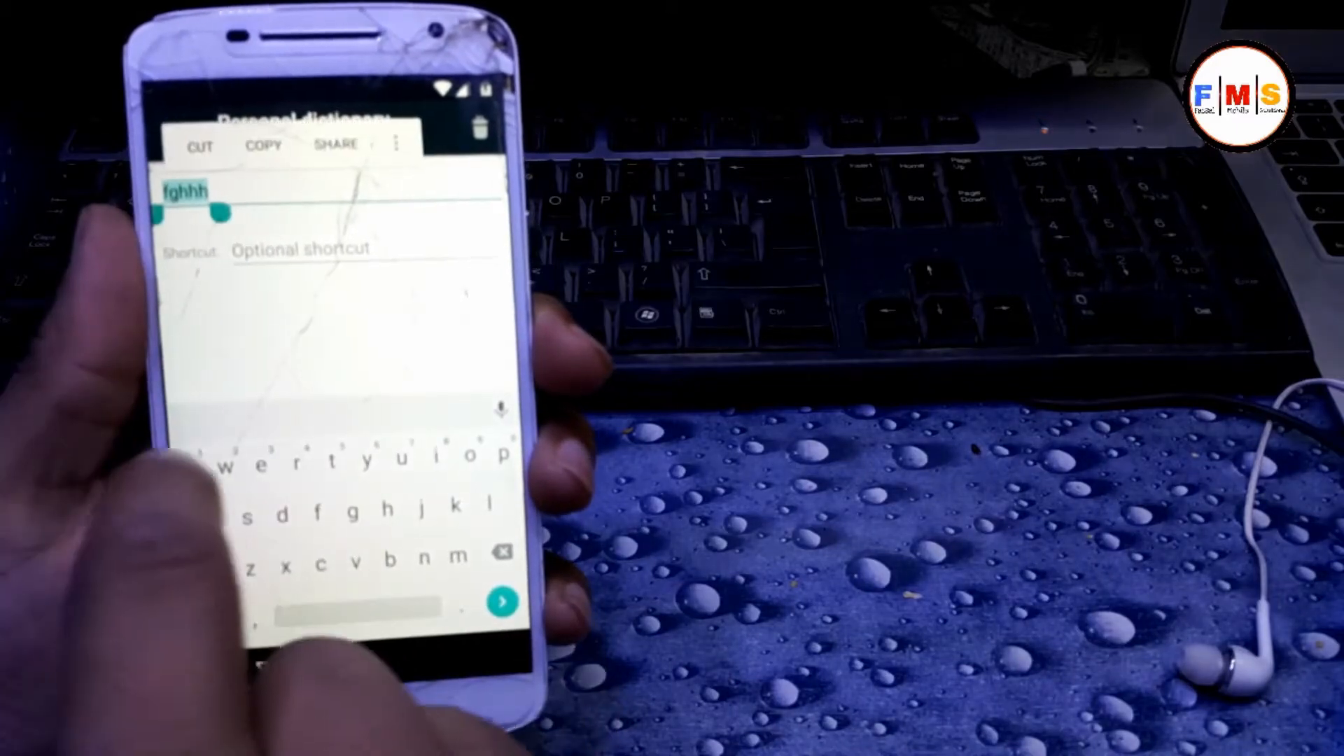
click(336, 143)
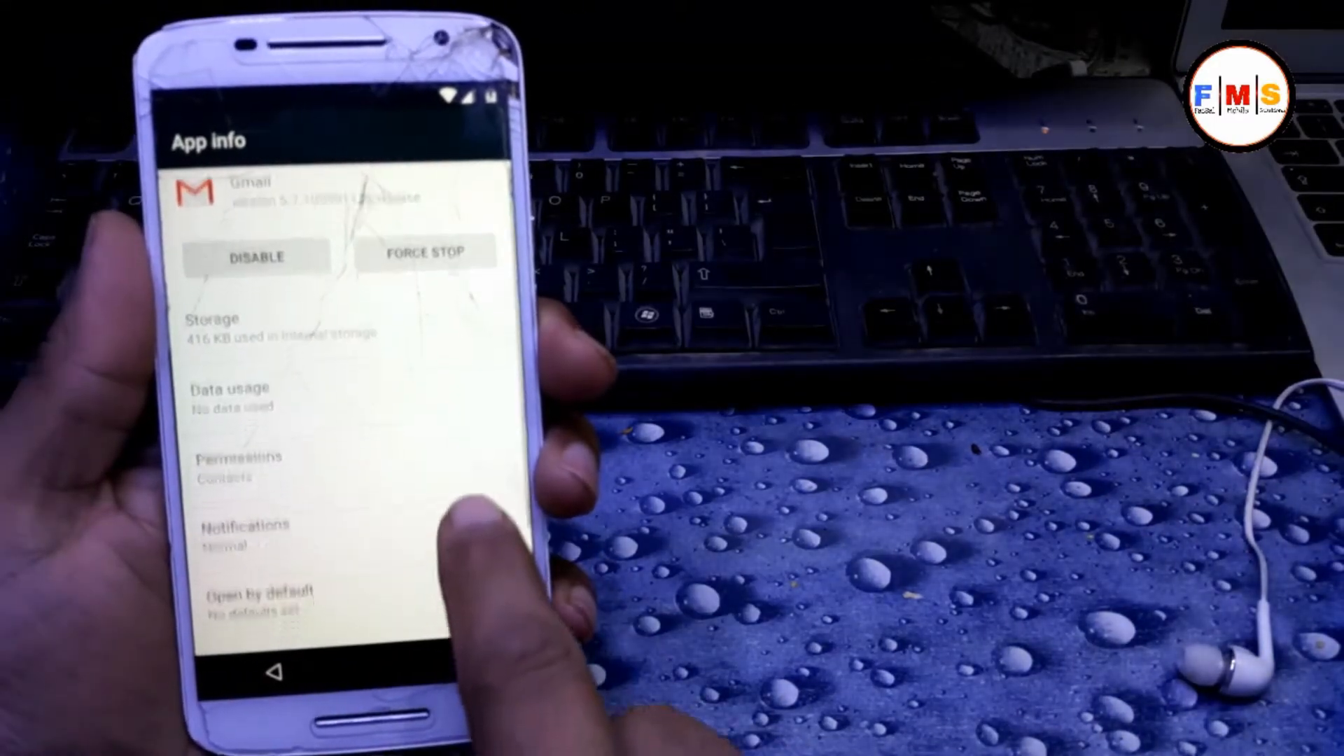
- Go through Gmail's Data usage into its App settings toward the main Settings list
click(241, 387)
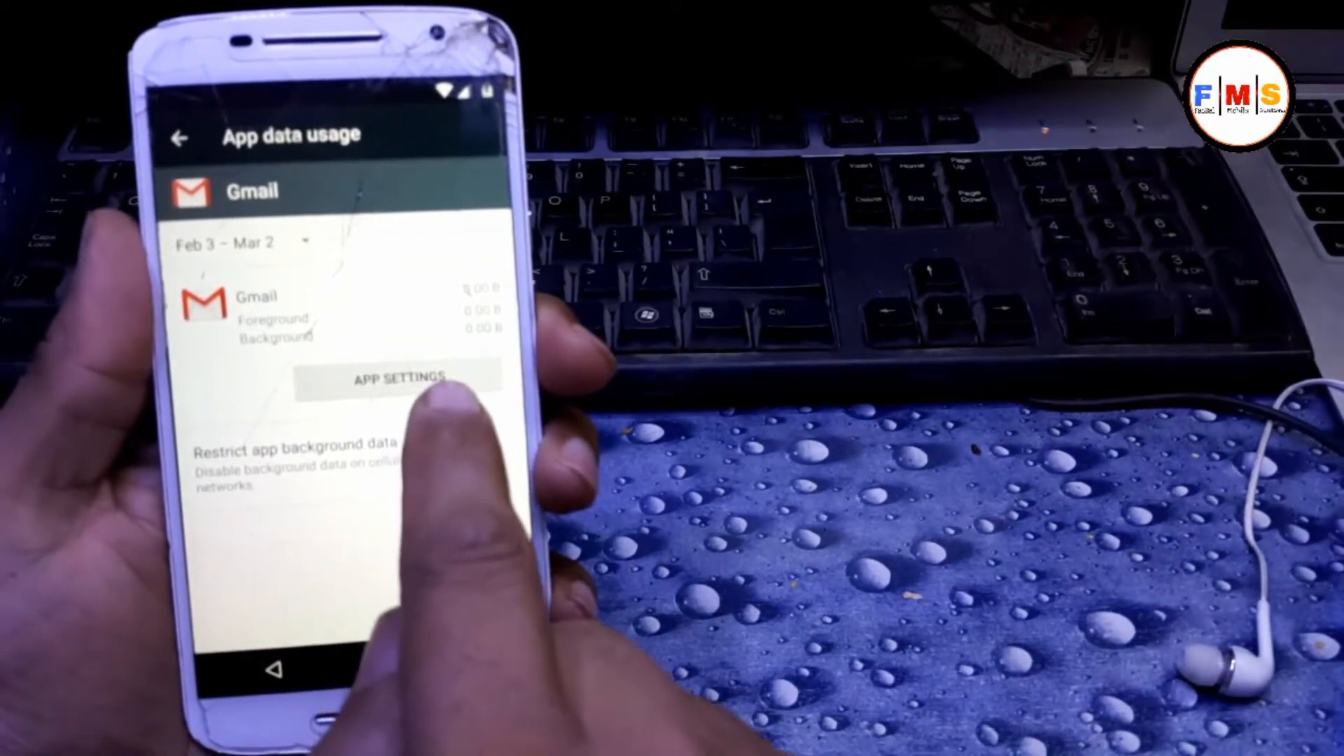
click(390, 379)
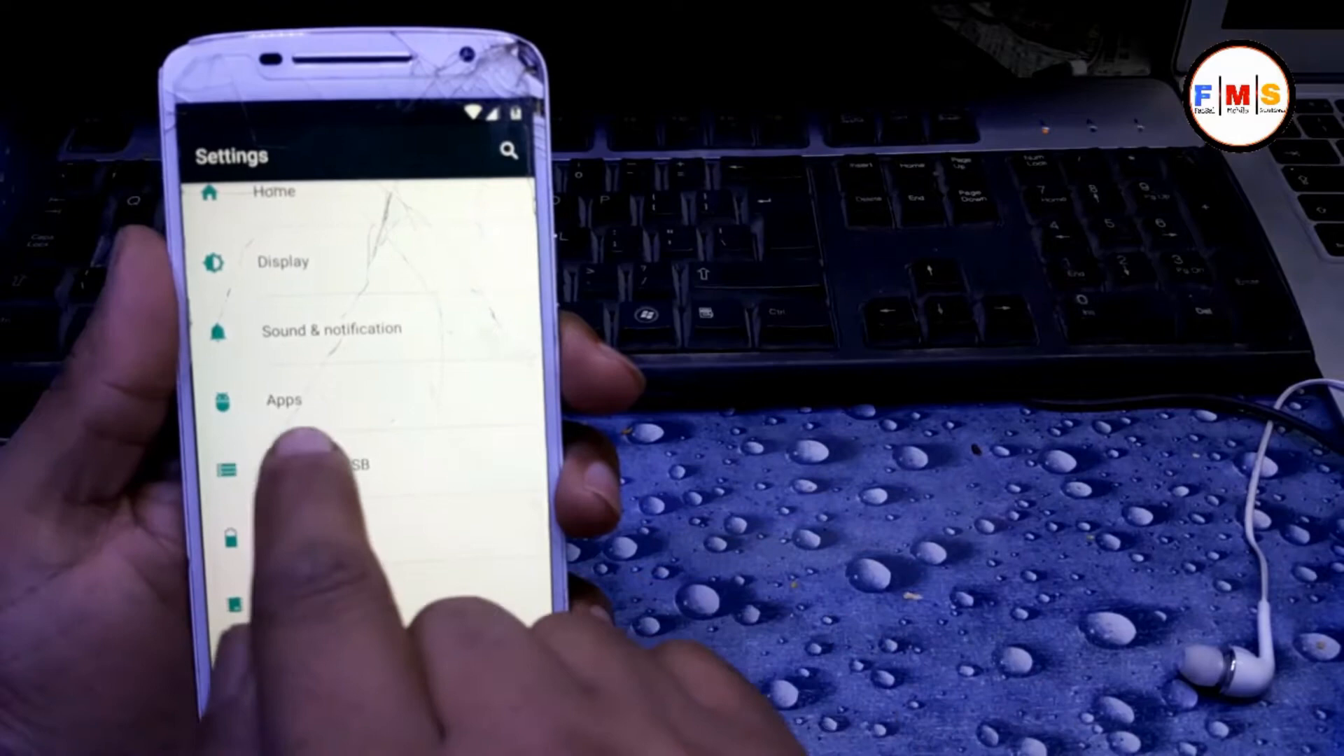
- From the Apps list, locate and show the App info page for Google App
click(283, 400)
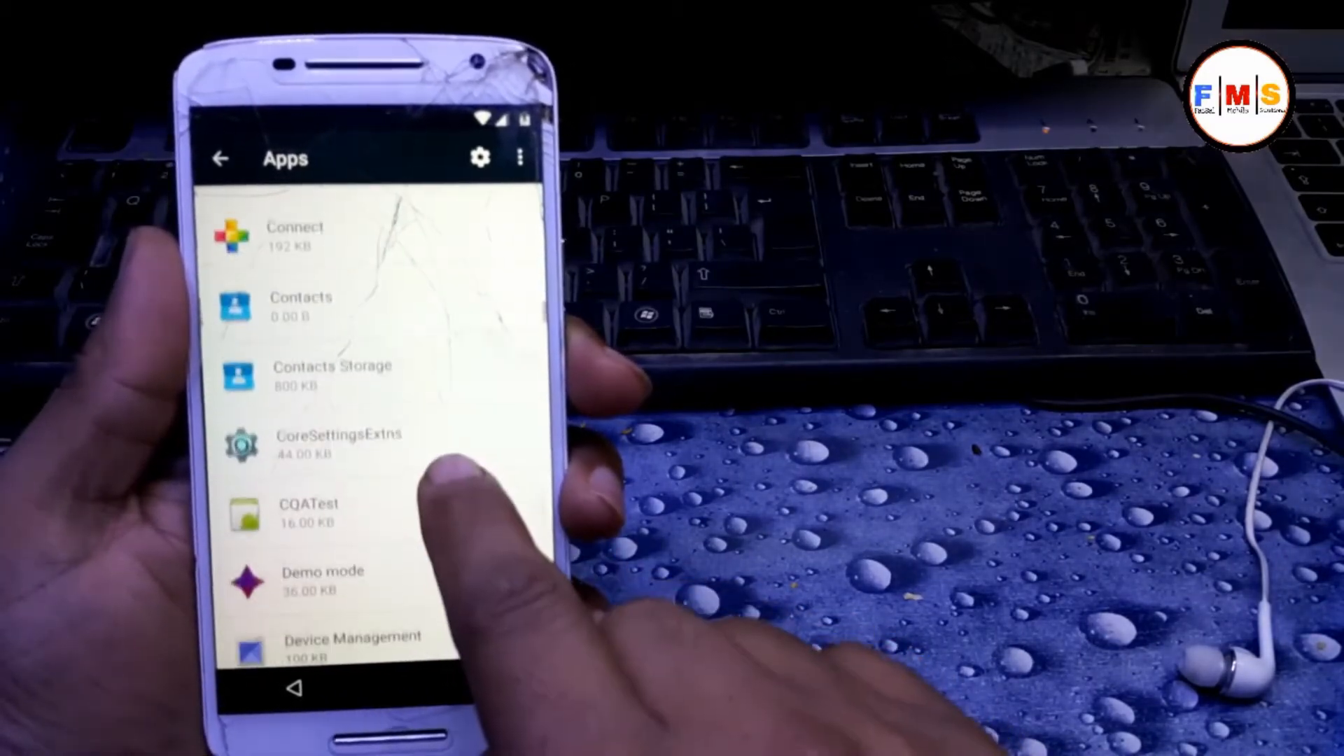
scroll(down, 3)
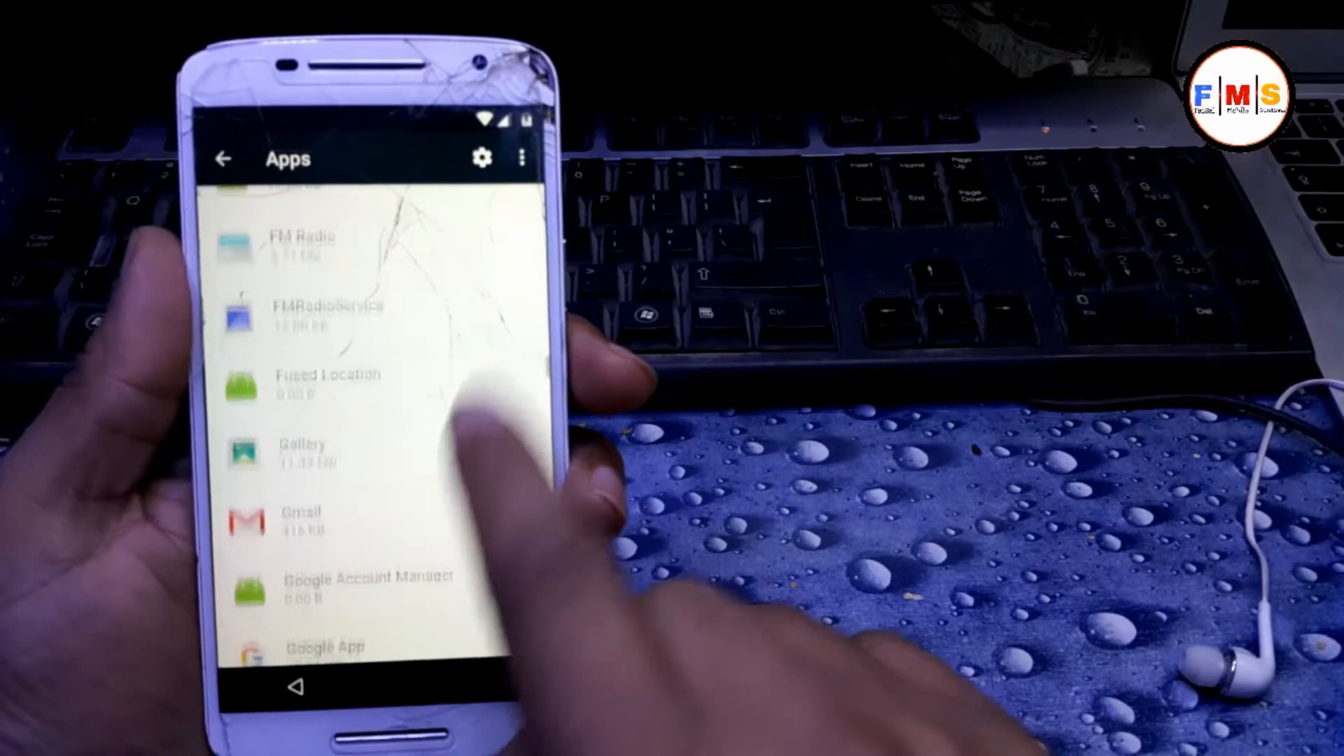
scroll(up, 3)
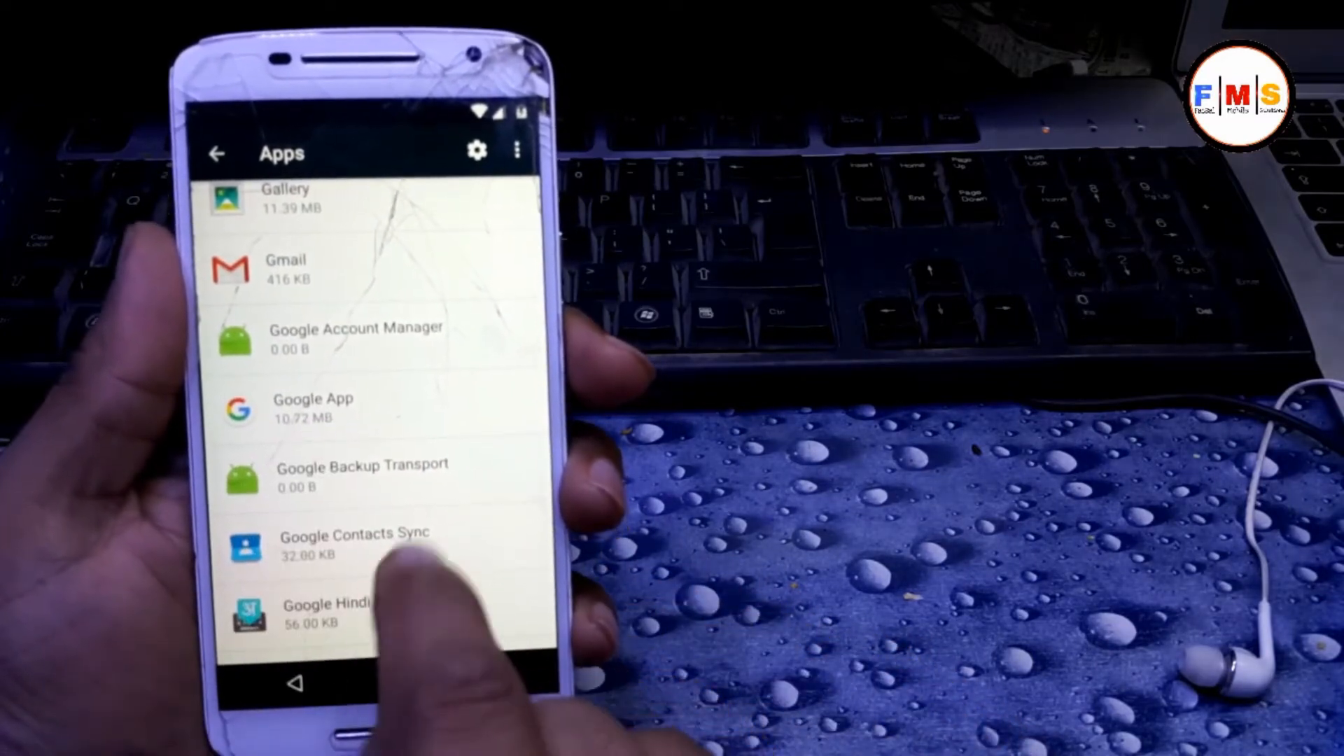
click(313, 398)
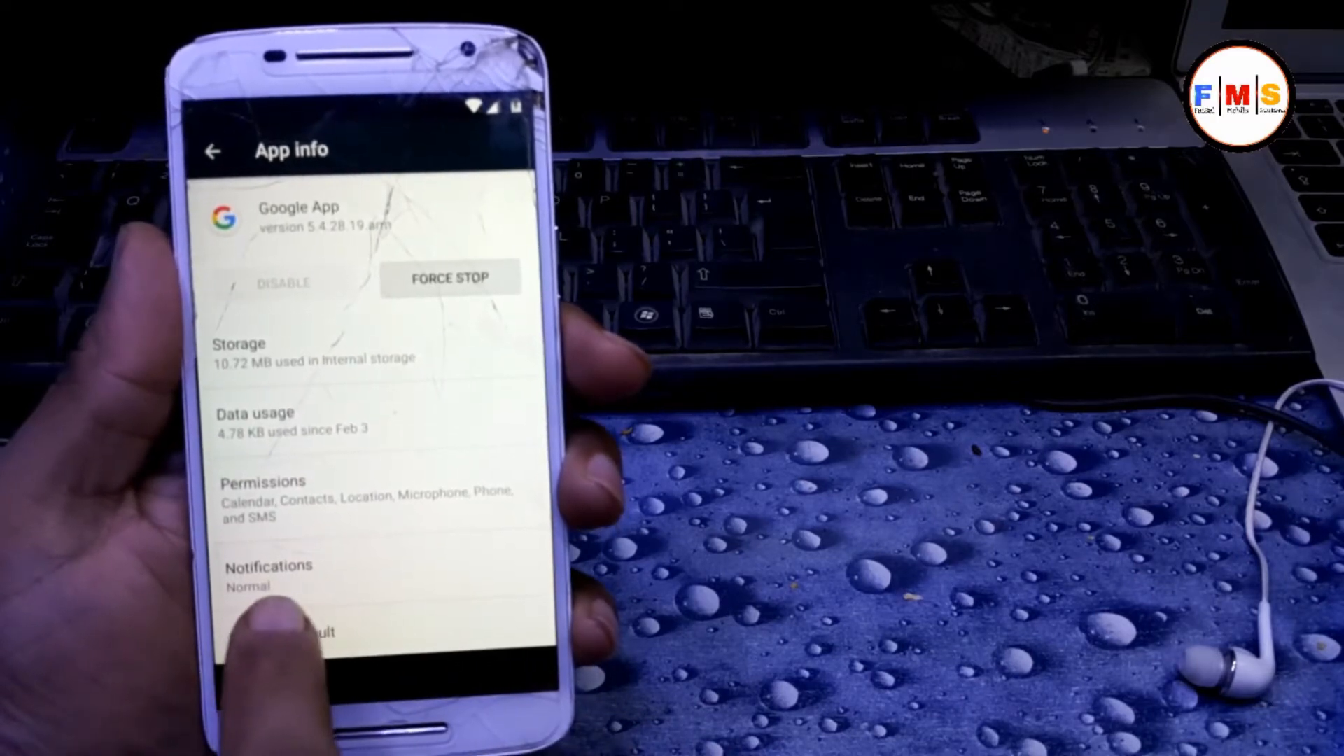
- Enter the Google app's Search & Now settings and its Now cards page leading to Chrome
click(268, 574)
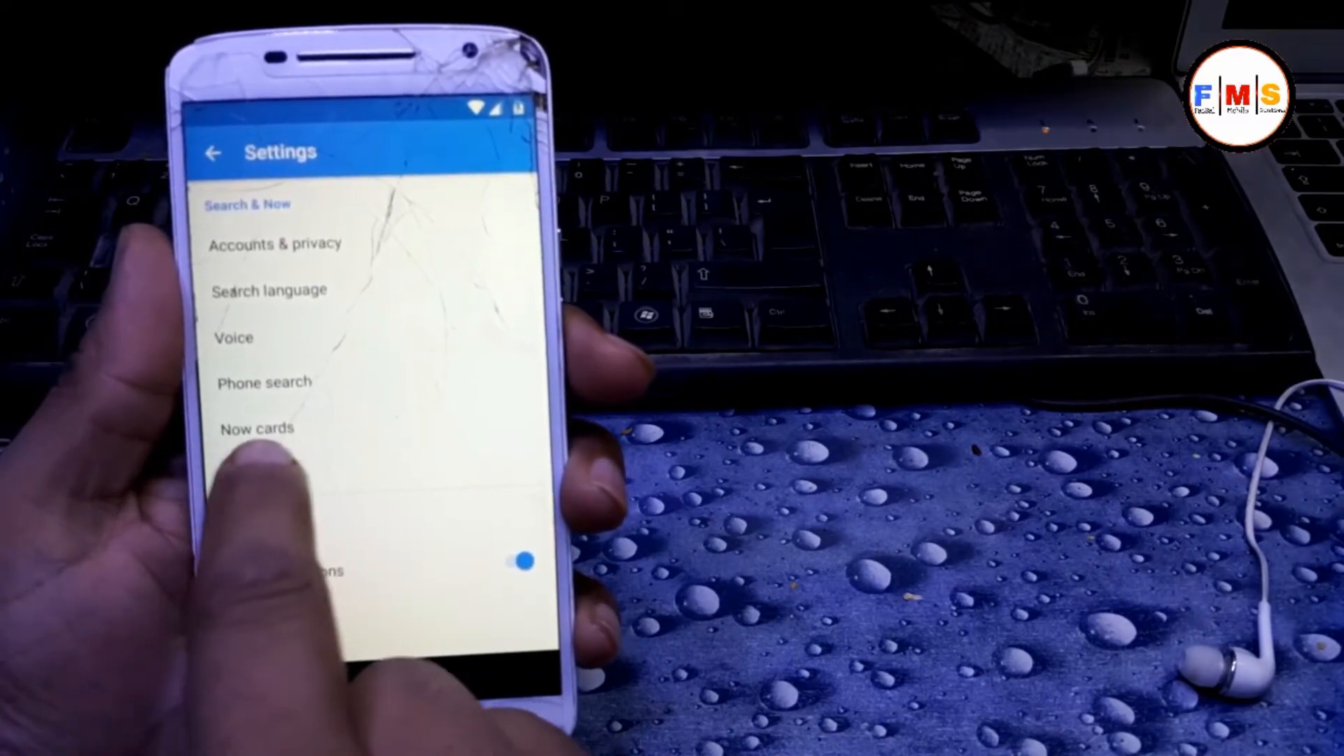
click(256, 429)
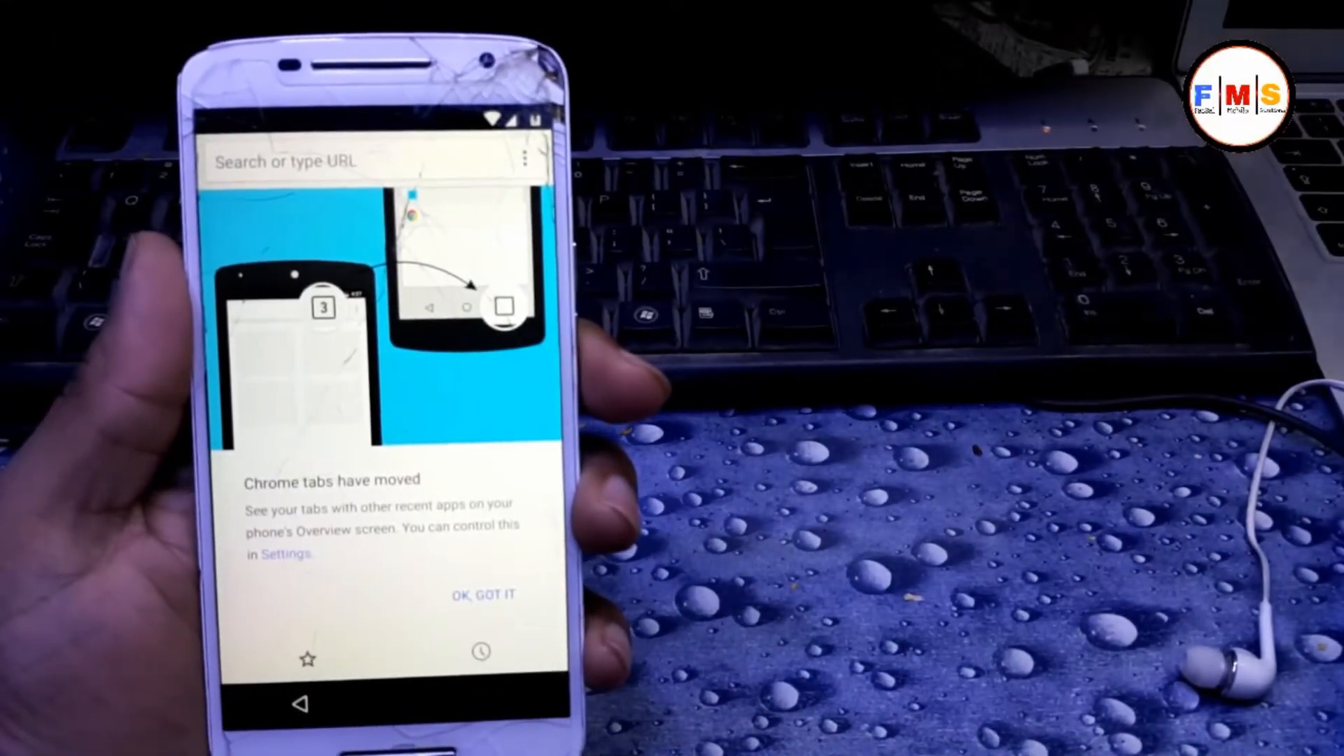
- Search 'frp fai' to reach the MediaFire Test_DPC apk and keep the download despite the warning
text(frp fai)
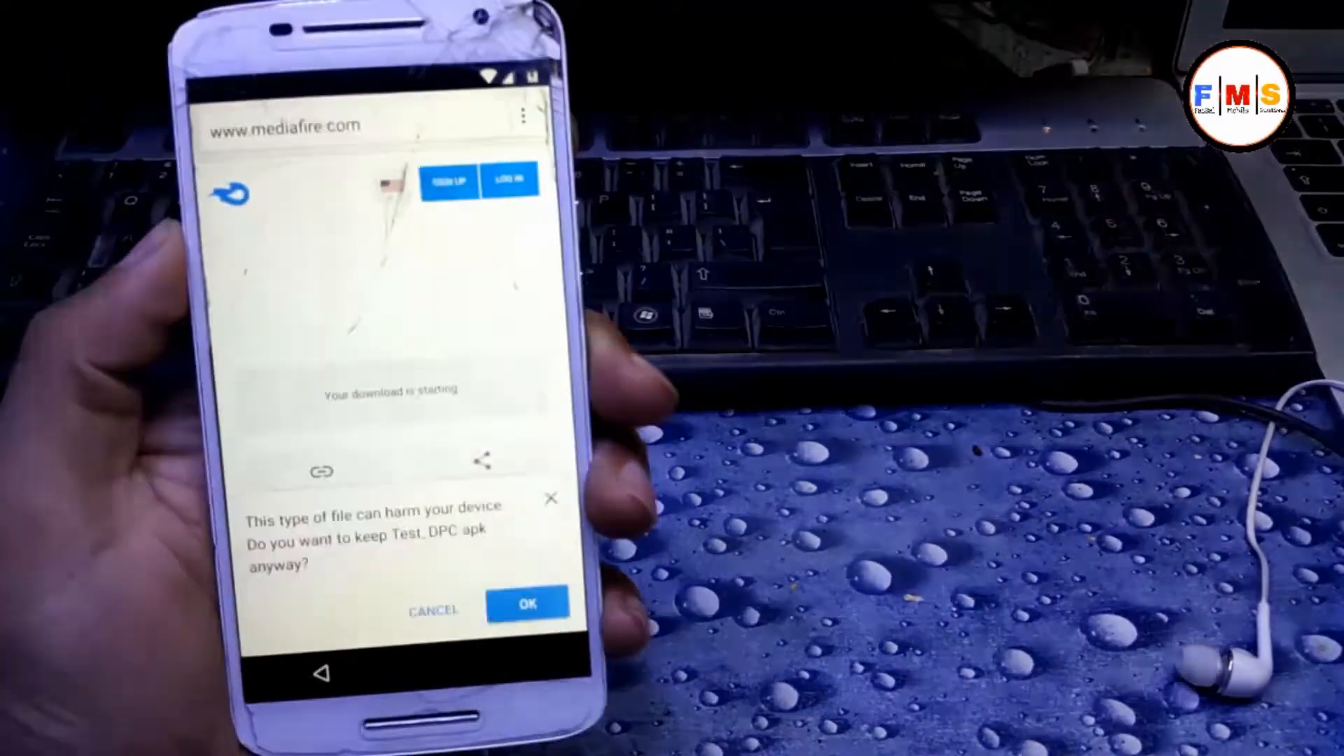
click(528, 603)
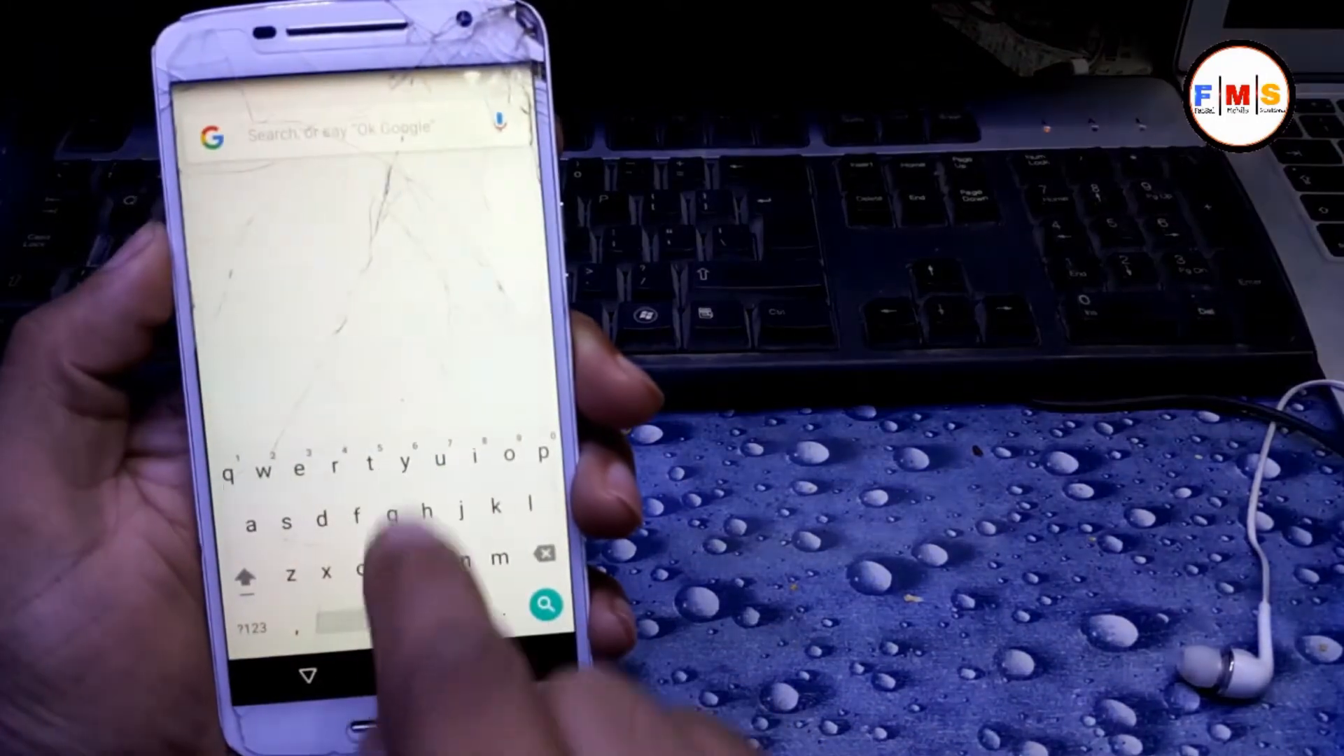
- Search 'dow' in the Google app to reach Android's Security settings
text(dow)
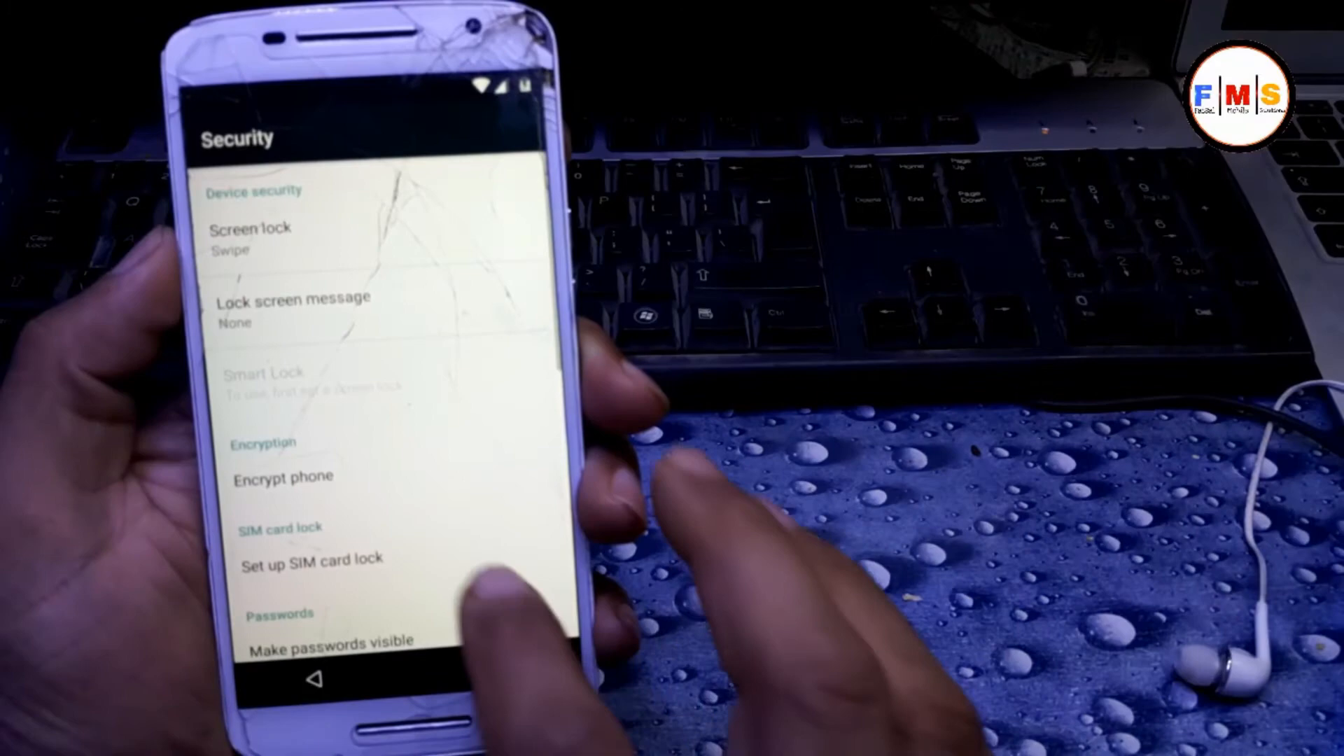
- From Security's Encrypt phone screen, confirm ENCRYPT PHONE to reach the 'Encrypt?' warning
scroll(up, 3)
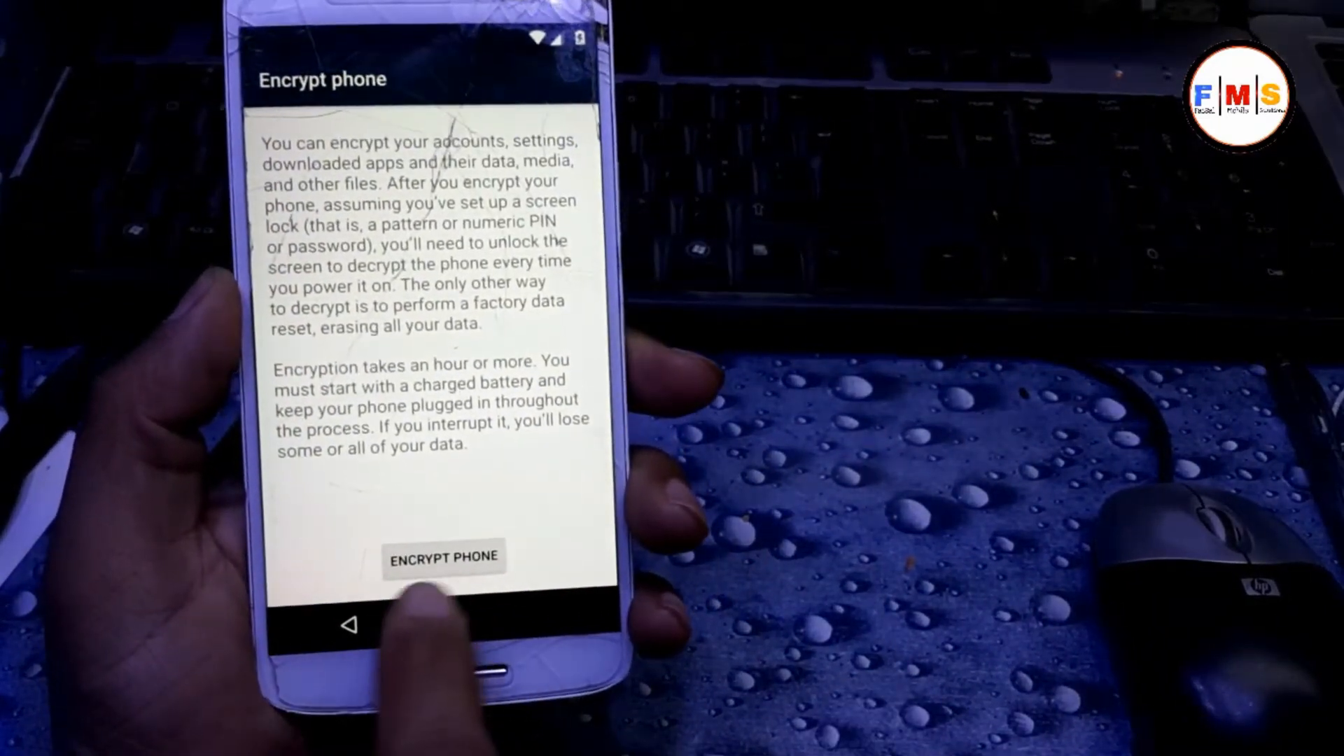
click(442, 556)
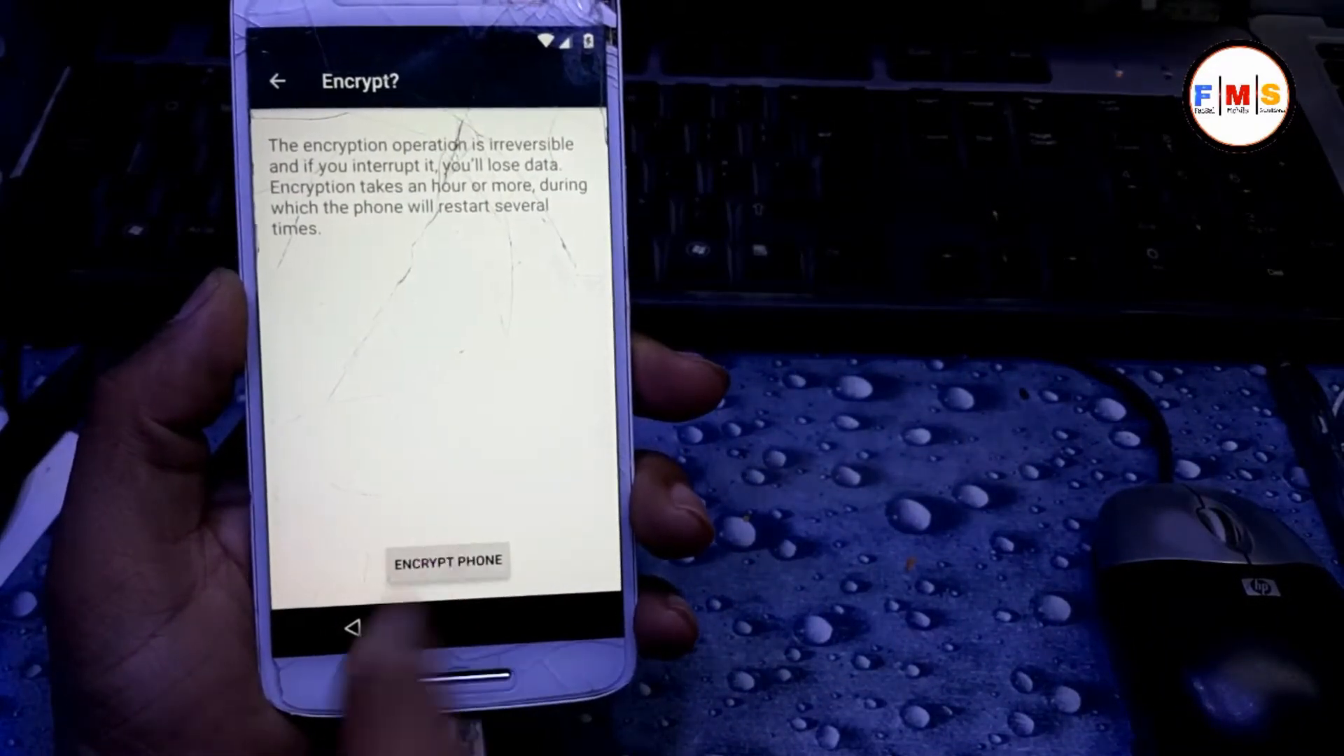